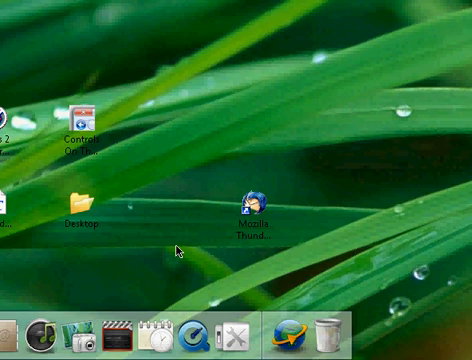
{"action": "mouse_move", "coordinate": [174, 236]}
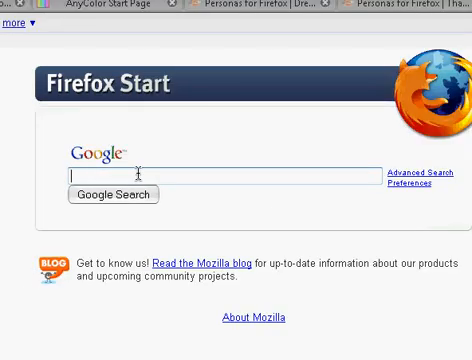
Step: Search Google for 'rocketdock', then search the RocketDock site for 'stac' to find Stacks Docklet
{"action": "type", "text": "rocketdock"}
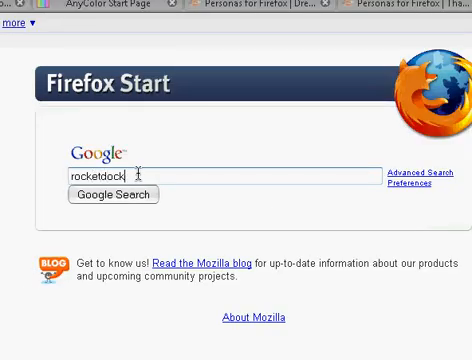
{"action": "type", "text": "stac"}
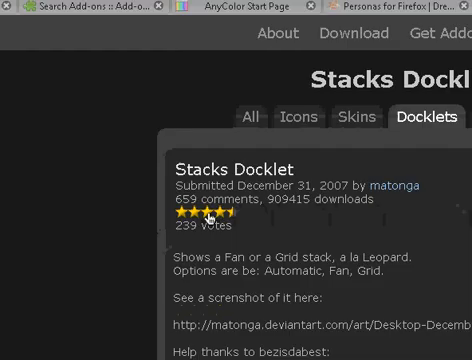
Step: Scroll through the Stacks Docklet description and start downloading StackDocklet.zip
{"action": "scroll", "scroll_direction": "down", "scroll_amount": 3}
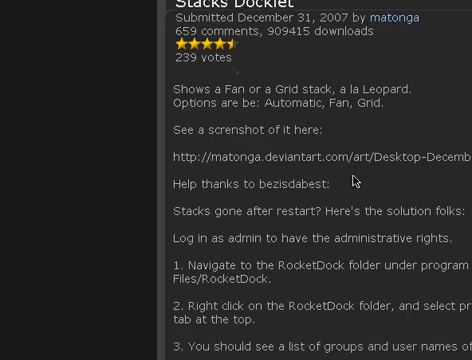
{"action": "scroll", "scroll_direction": "down", "scroll_amount": 3}
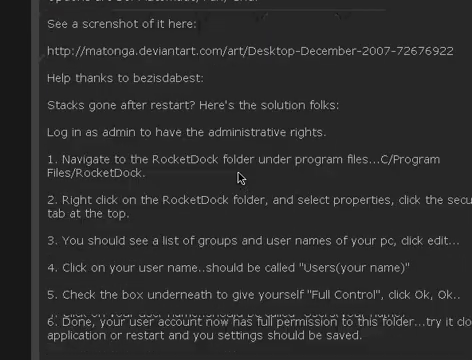
{"action": "scroll", "scroll_direction": "down", "scroll_amount": 3}
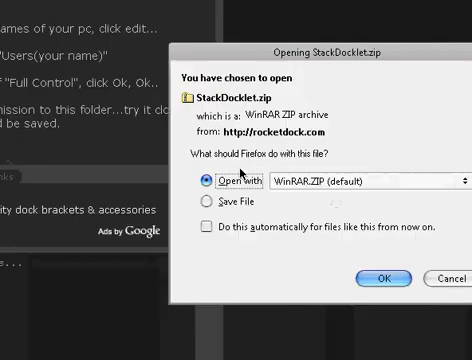
Step: Open StackDocklet.zip with WinRAR from the download prompt
{"action": "left_click", "coordinate": [377, 278]}
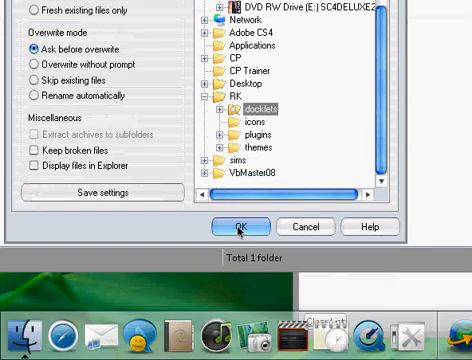
Step: Extract the Stacks Docklet archive into RK's docklets folder
{"action": "left_click", "coordinate": [240, 223]}
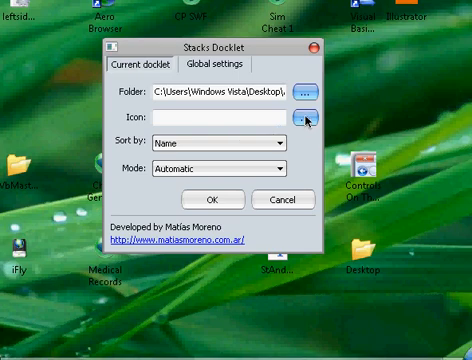
Step: Point the stack at a Desktop folder and begin choosing its icon
{"action": "left_click", "coordinate": [306, 119]}
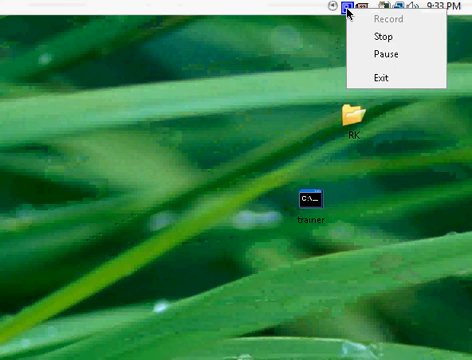
{"action": "mouse_move", "coordinate": [380, 37]}
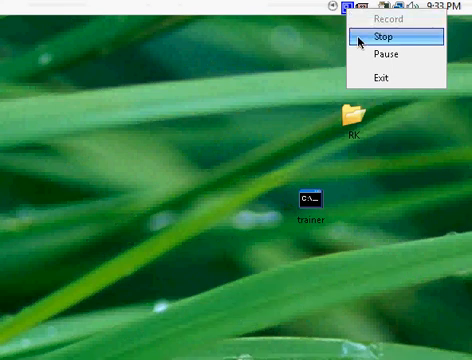